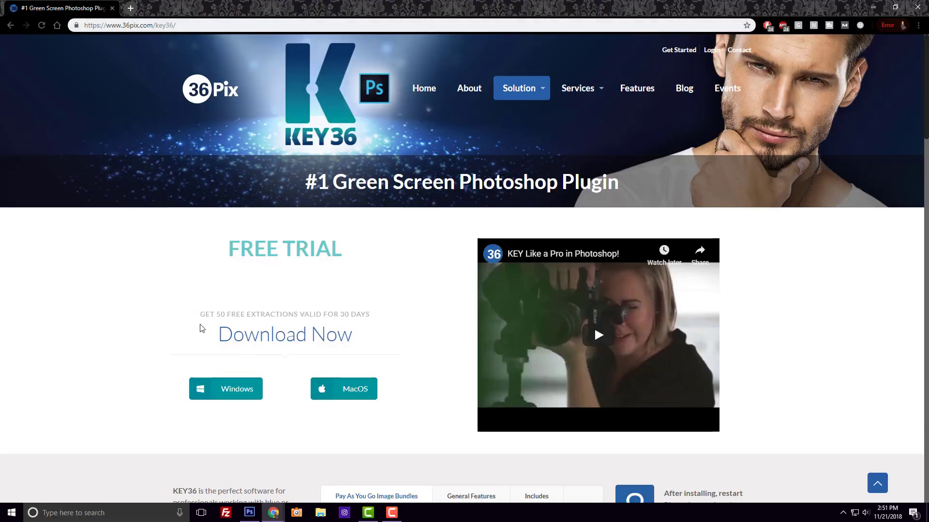
mouse_move(180, 397)
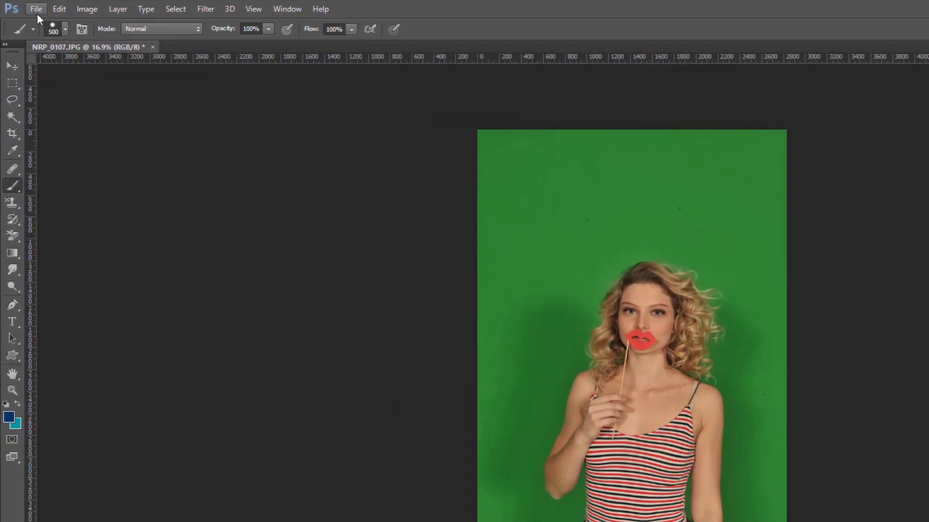
Step: Launch the KEY36 plugin on the green-screen photo via File > Scripts
click(36, 8)
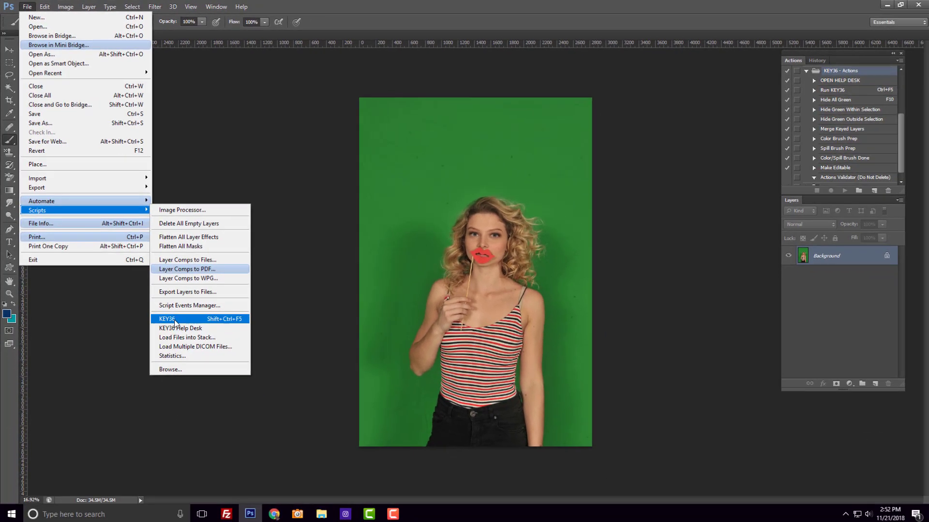
click(168, 318)
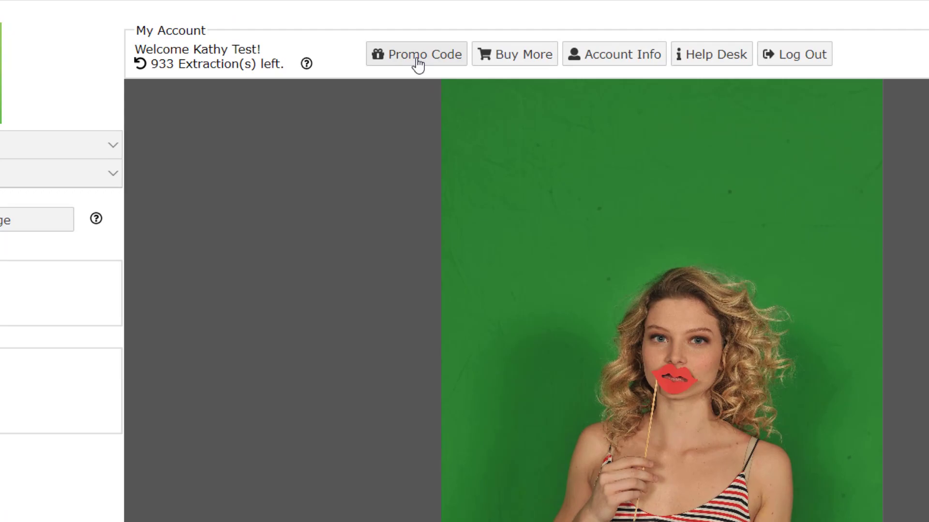
click(416, 54)
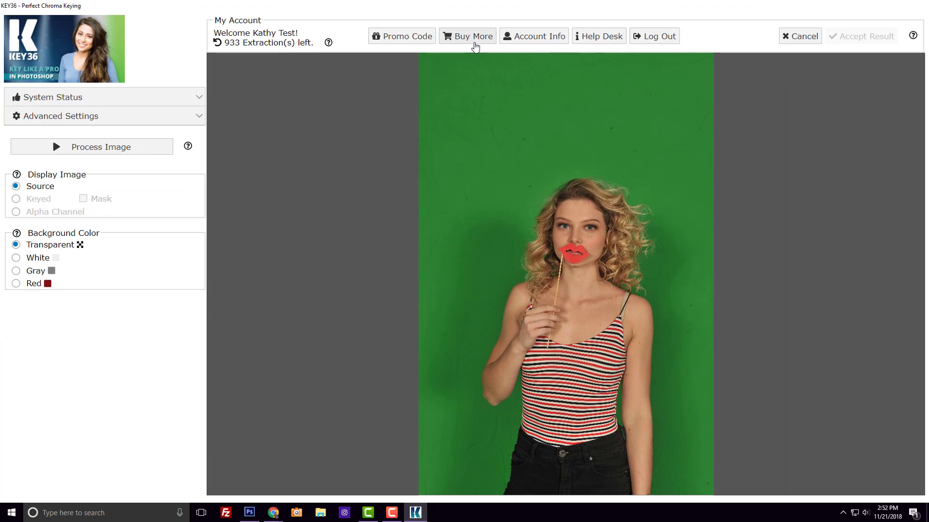
mouse_move(184, 234)
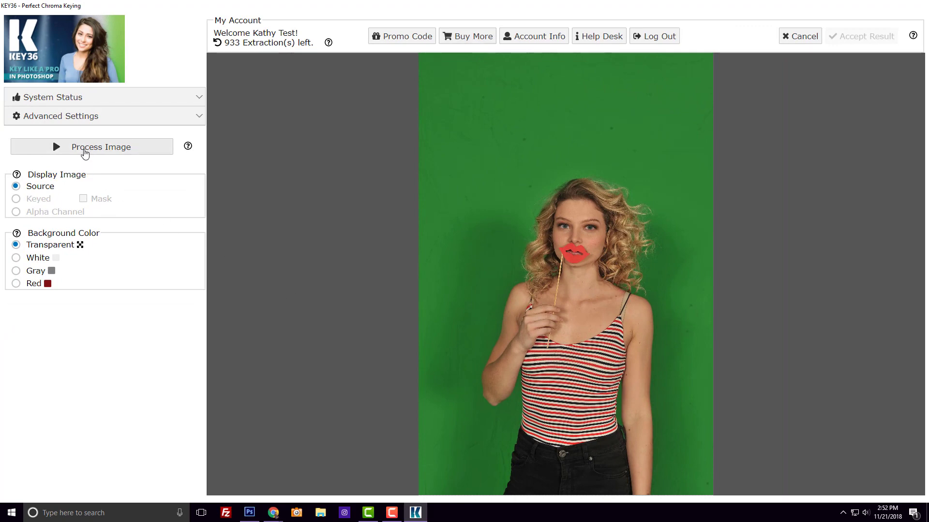
Step: Process the image to key out the green and accept the result back into Photoshop
click(92, 147)
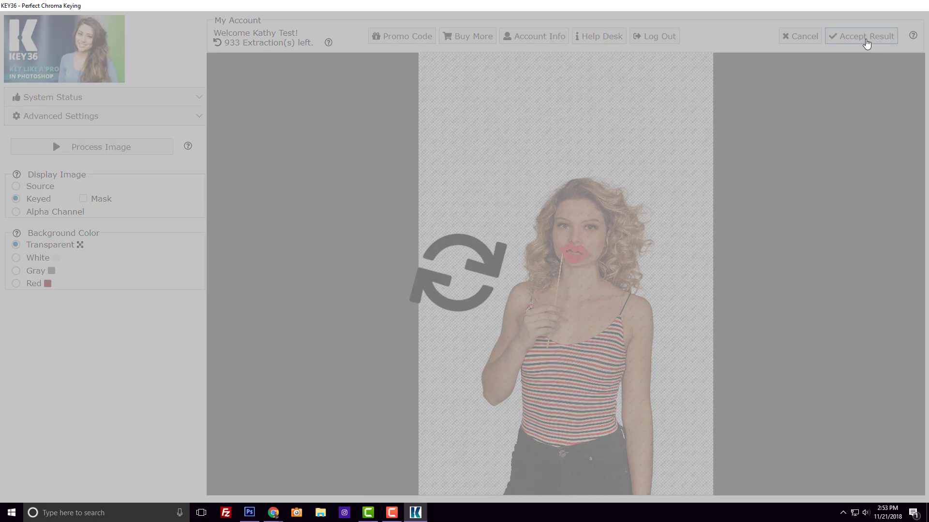
click(860, 36)
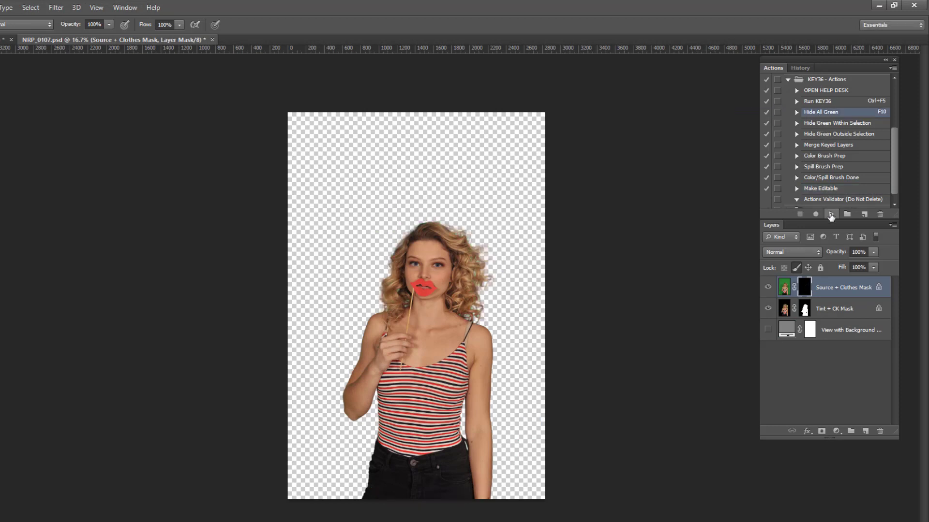
Step: Make the View with Background Color layer visible so the woman sits over solid gray
click(834, 308)
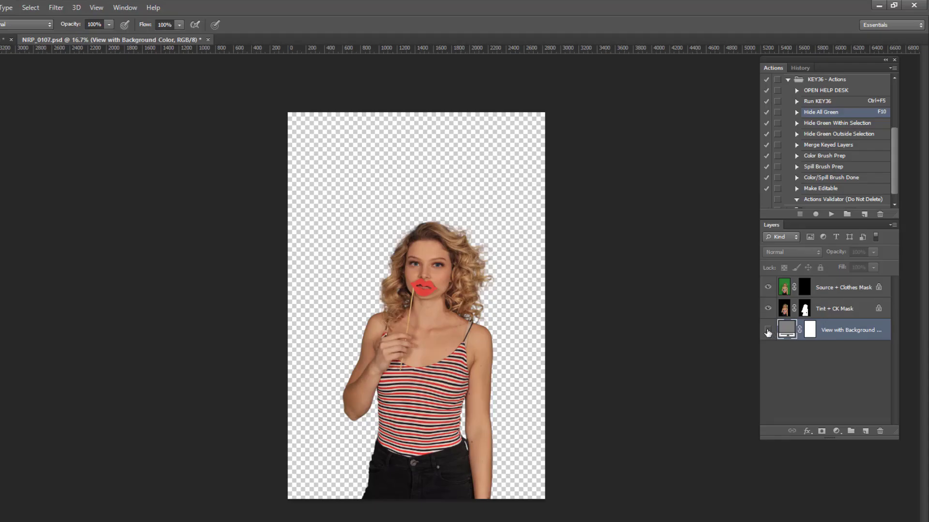
click(767, 330)
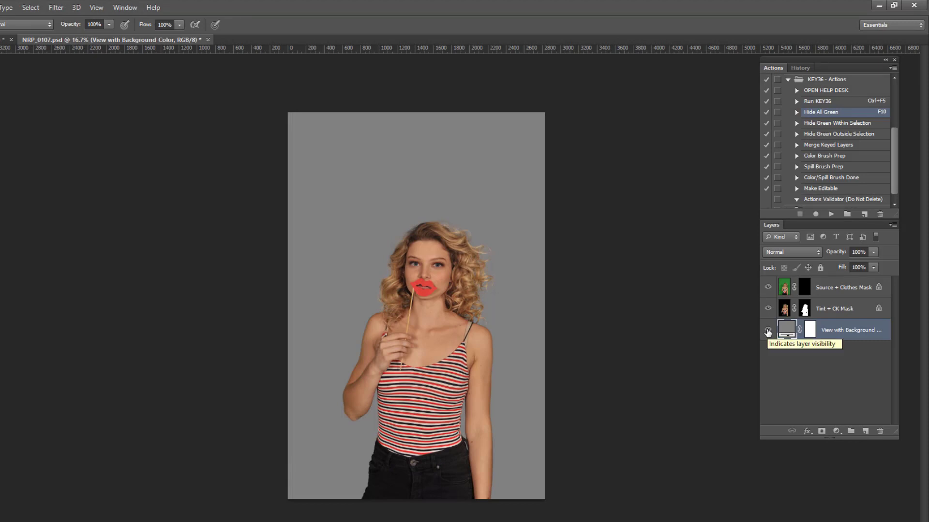
mouse_move(474, 336)
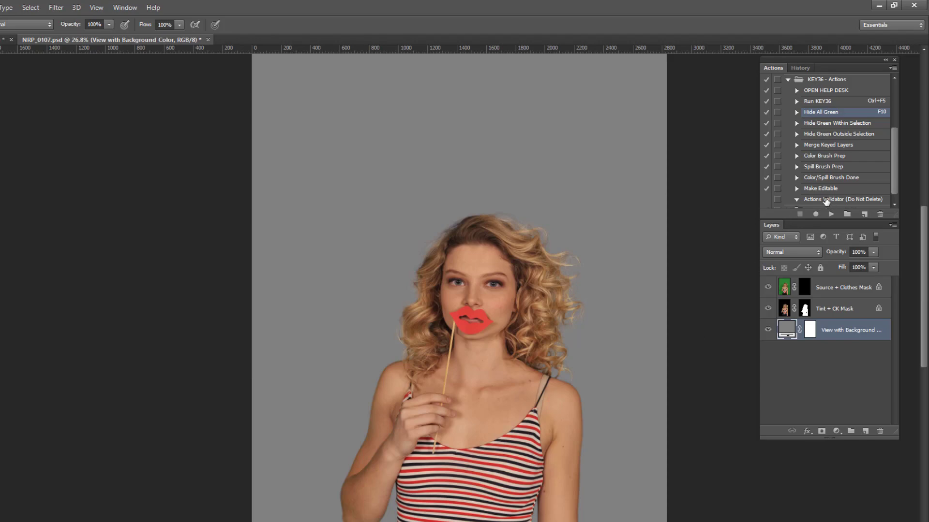
Step: Select the Merge Keyed Layers action in the KEY36 Actions panel
click(829, 144)
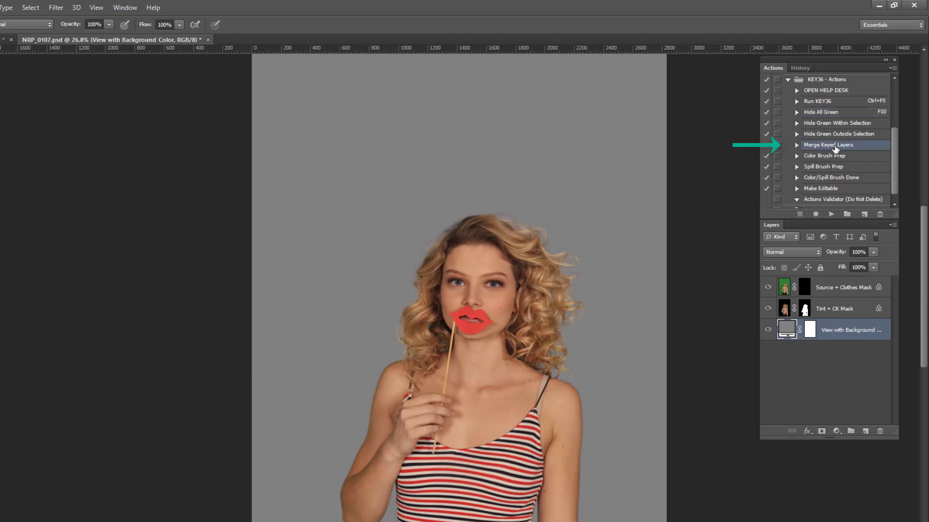